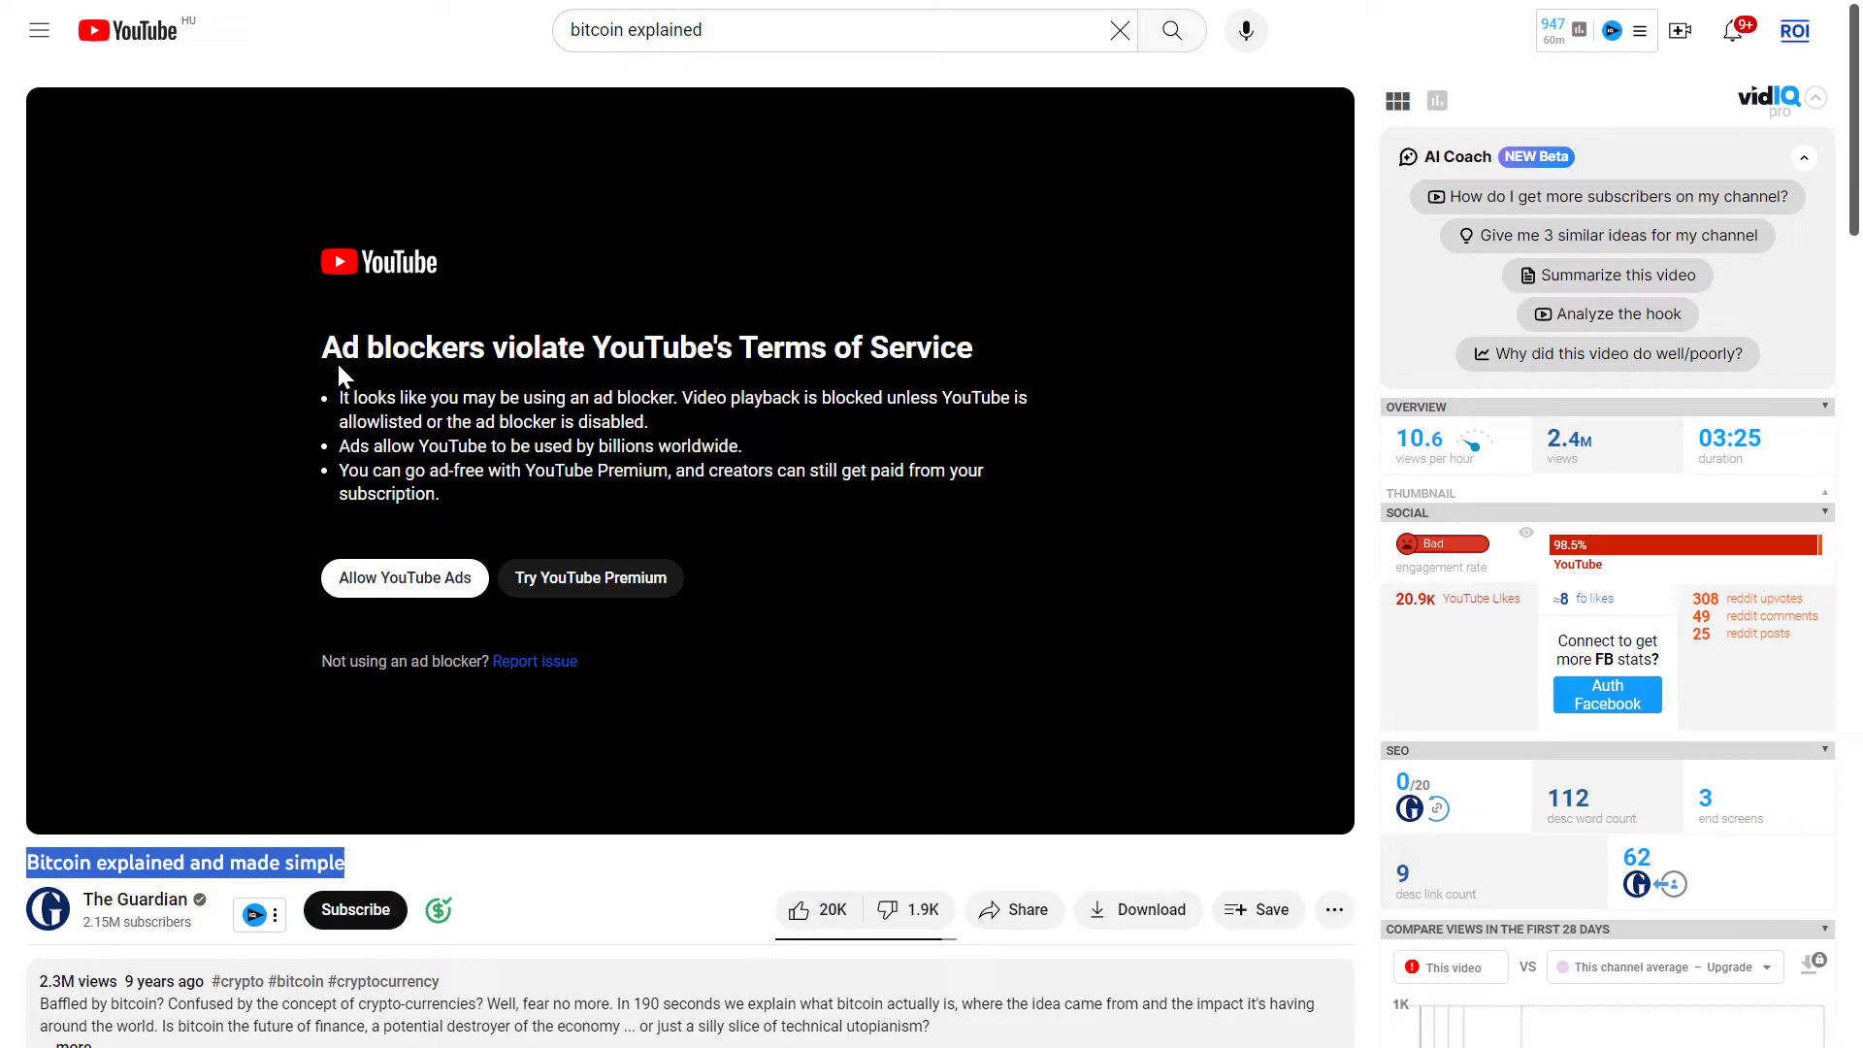
{"action": "mouse_move", "coordinate": [516, 348]}
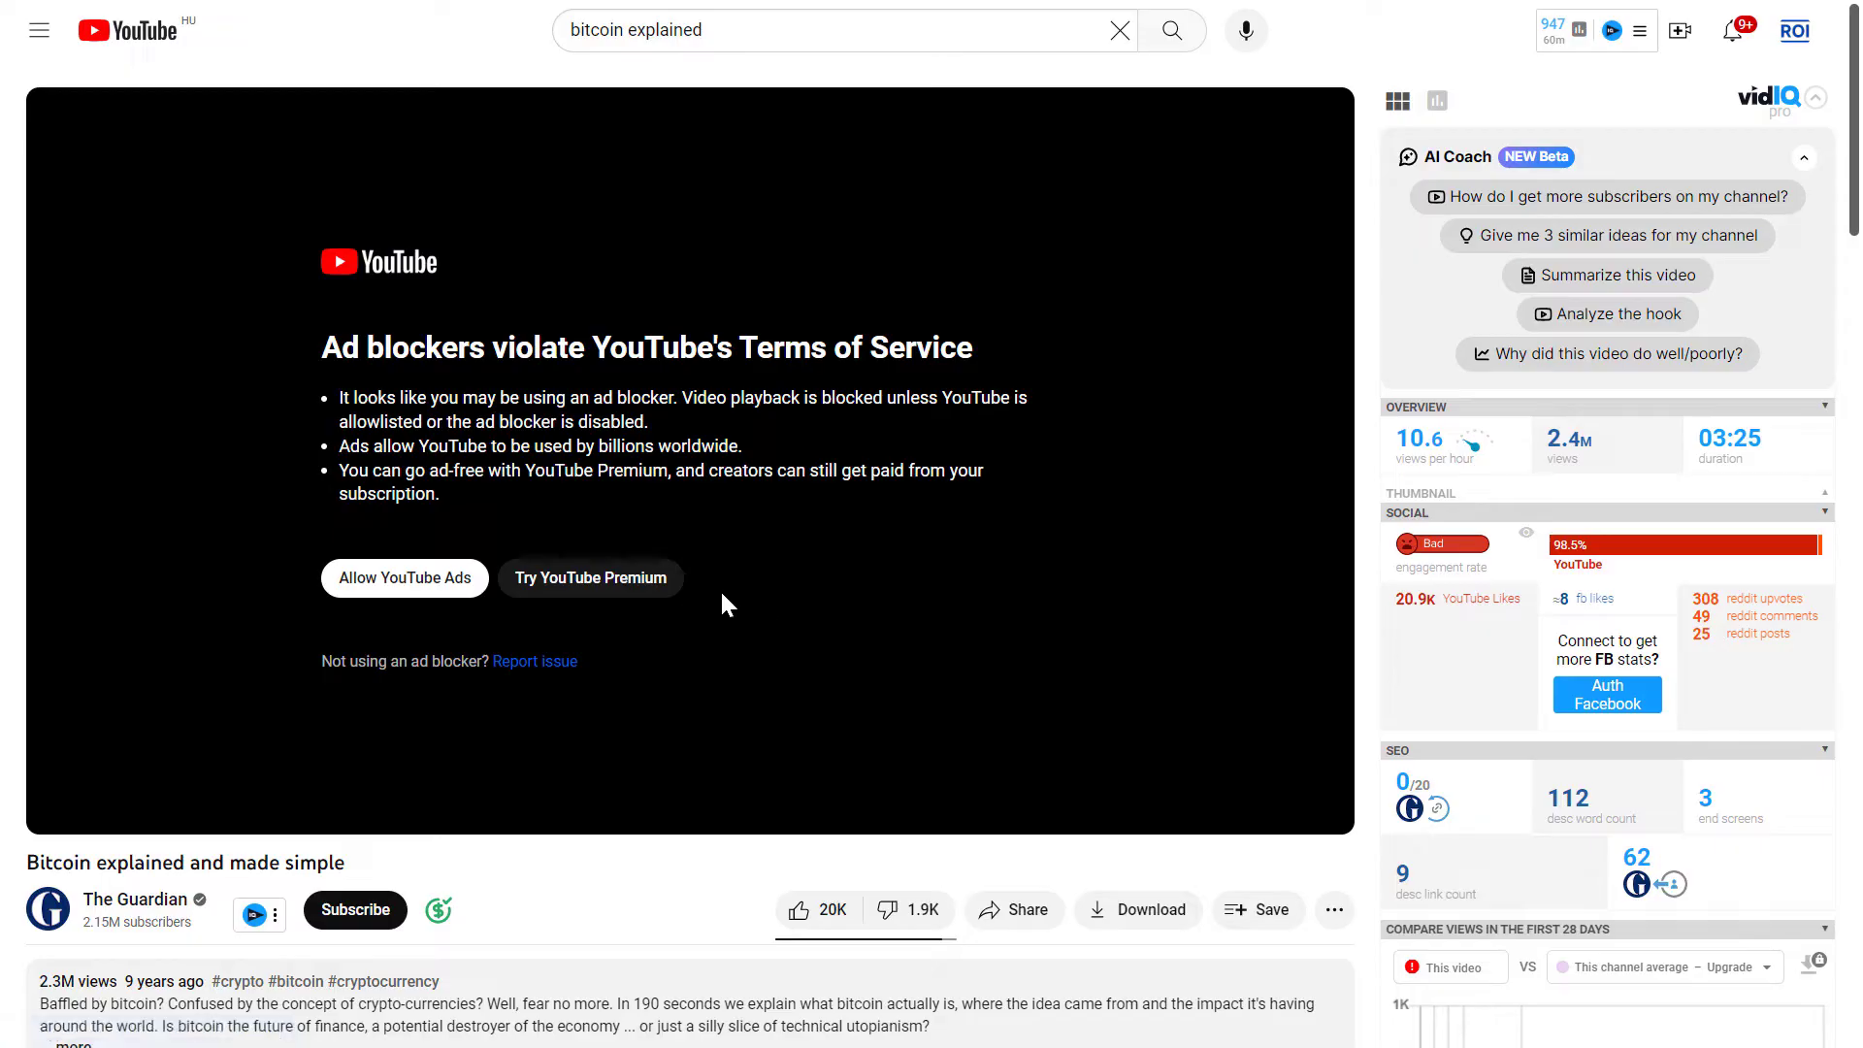
{"action": "mouse_move", "coordinate": [590, 578]}
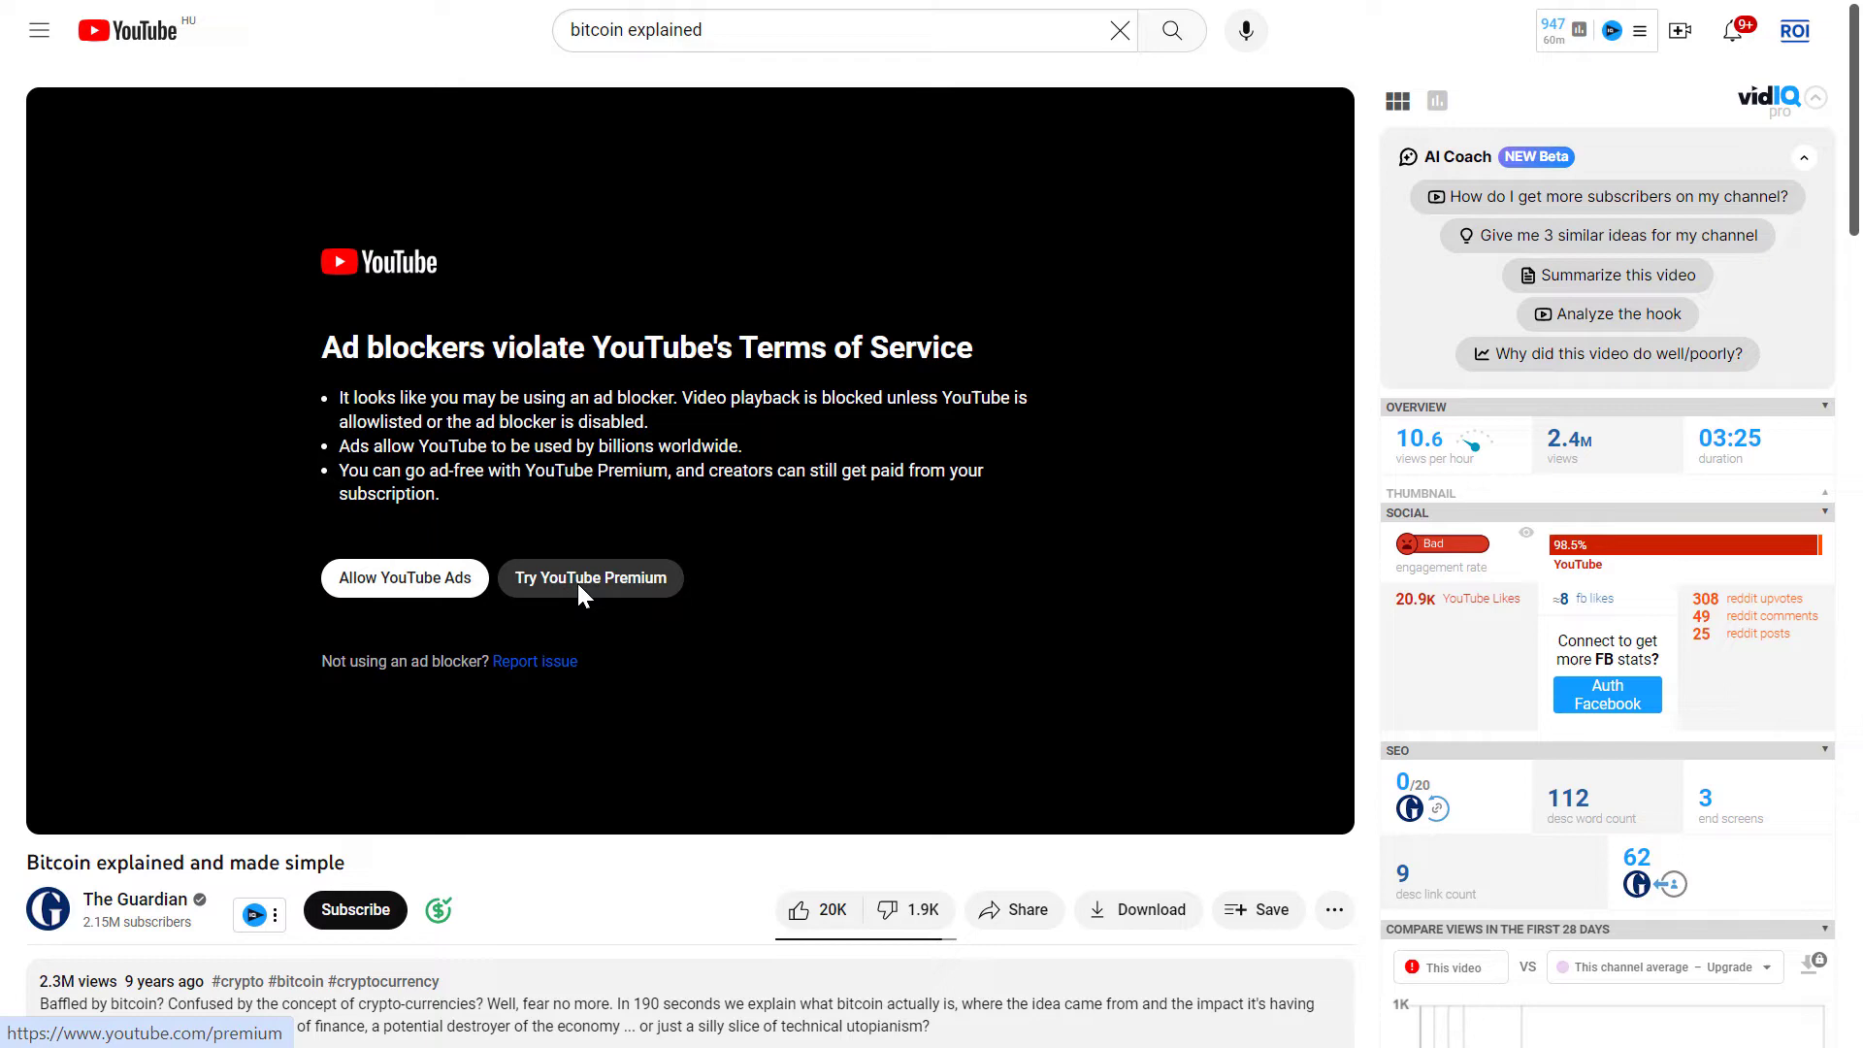
{"action": "mouse_move", "coordinate": [581, 594]}
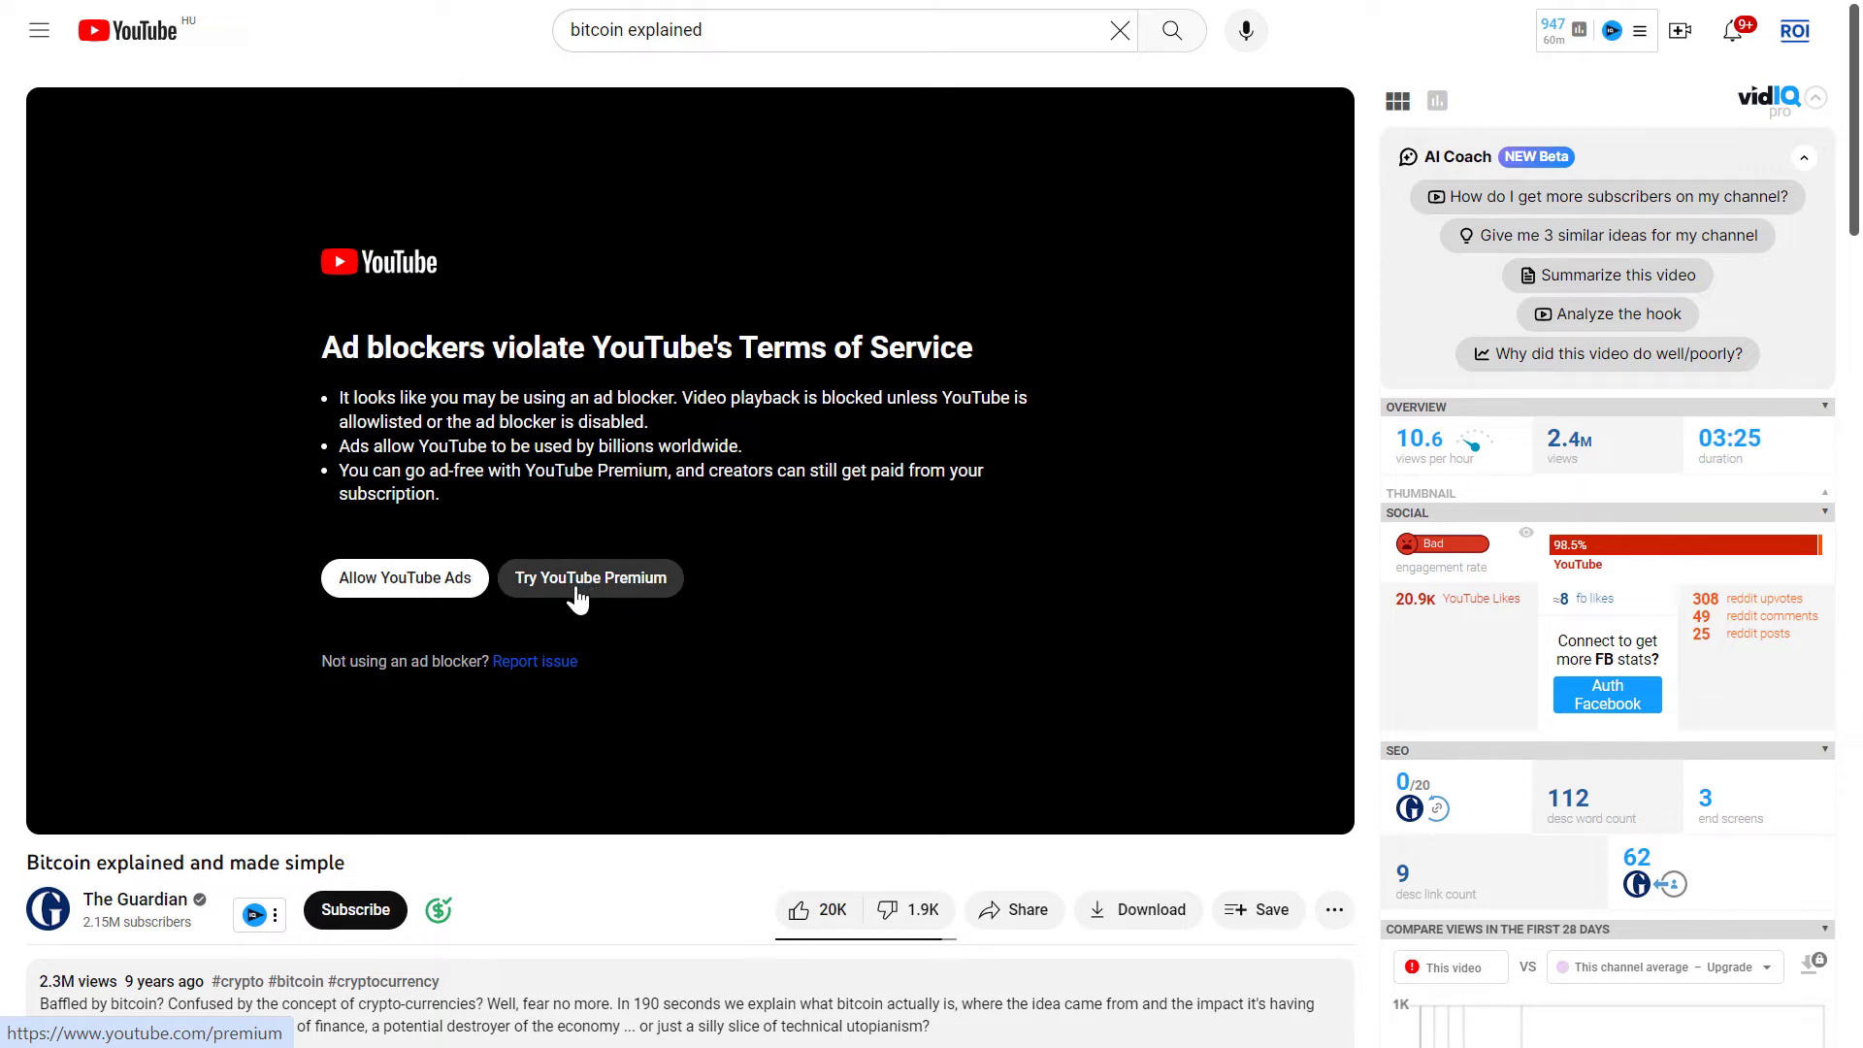
{"action": "mouse_move", "coordinate": [623, 598]}
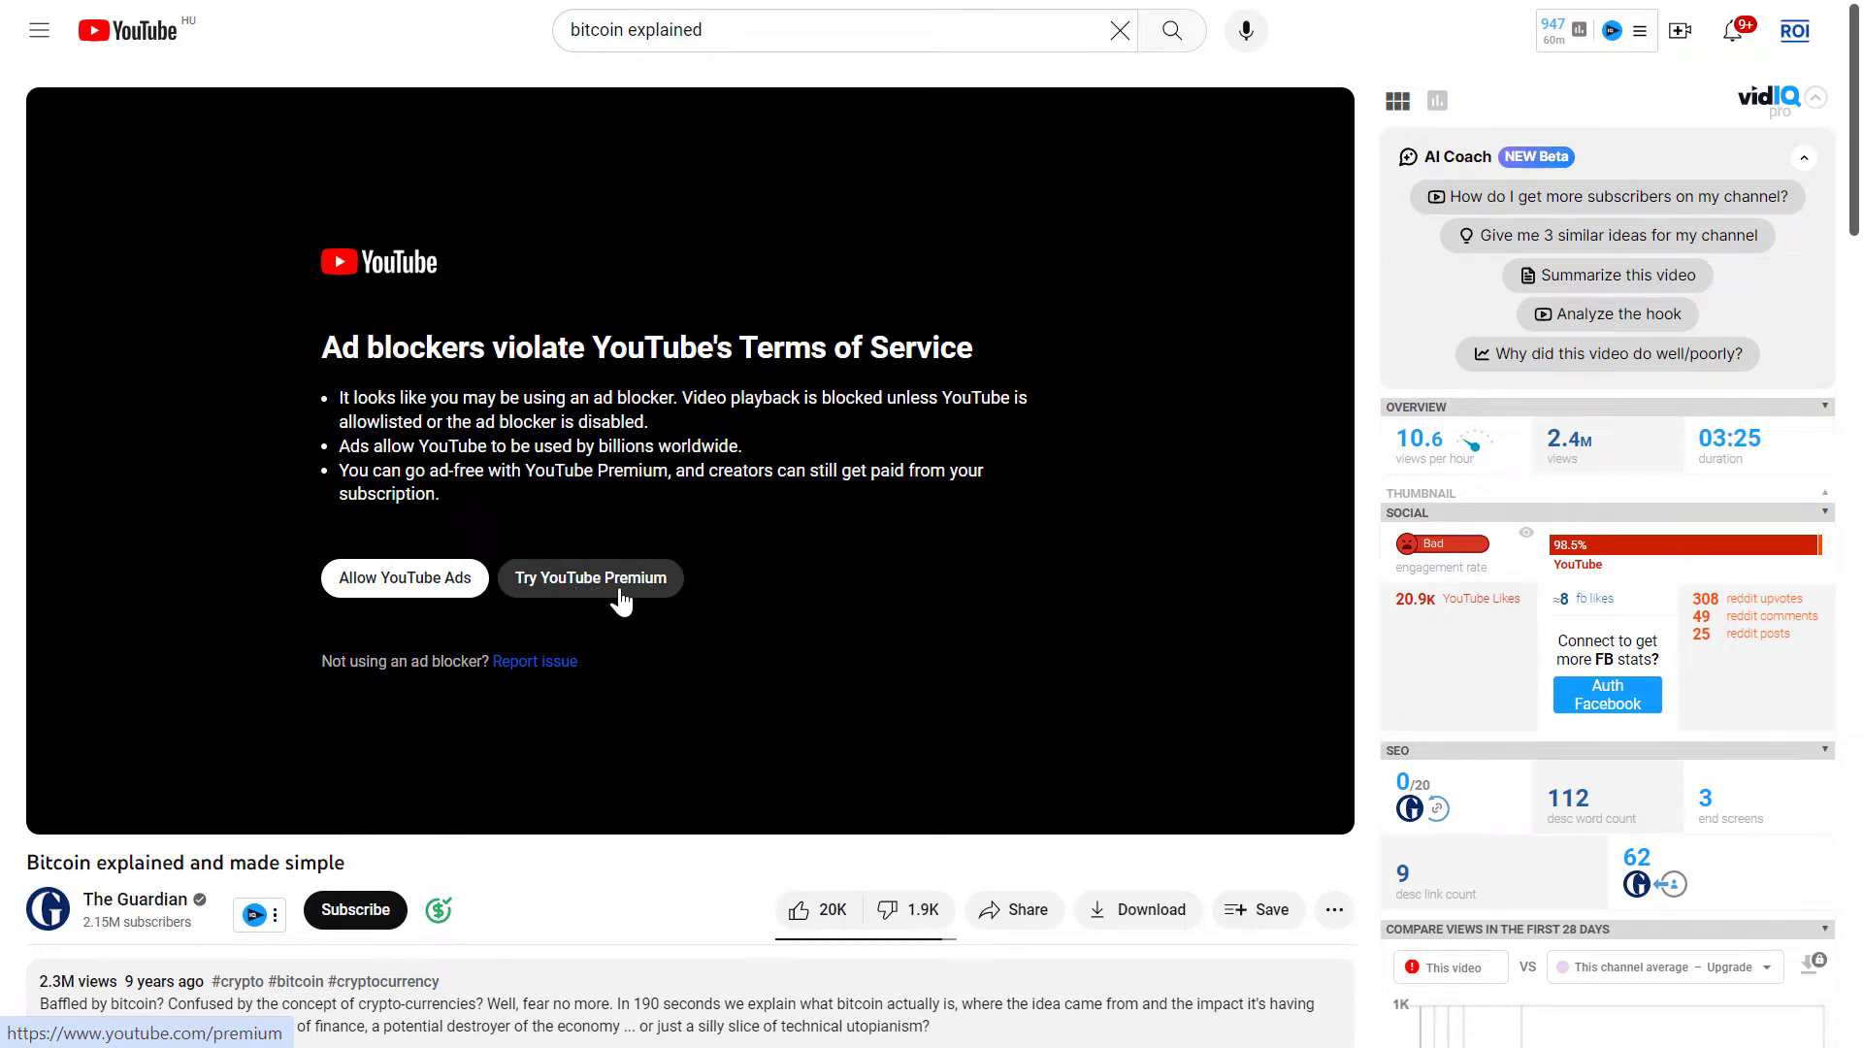
Step: Open the YouTube Premium page from the ad-blocker warning, showing the 2-month free trial offer
{"action": "left_click", "coordinate": [590, 578]}
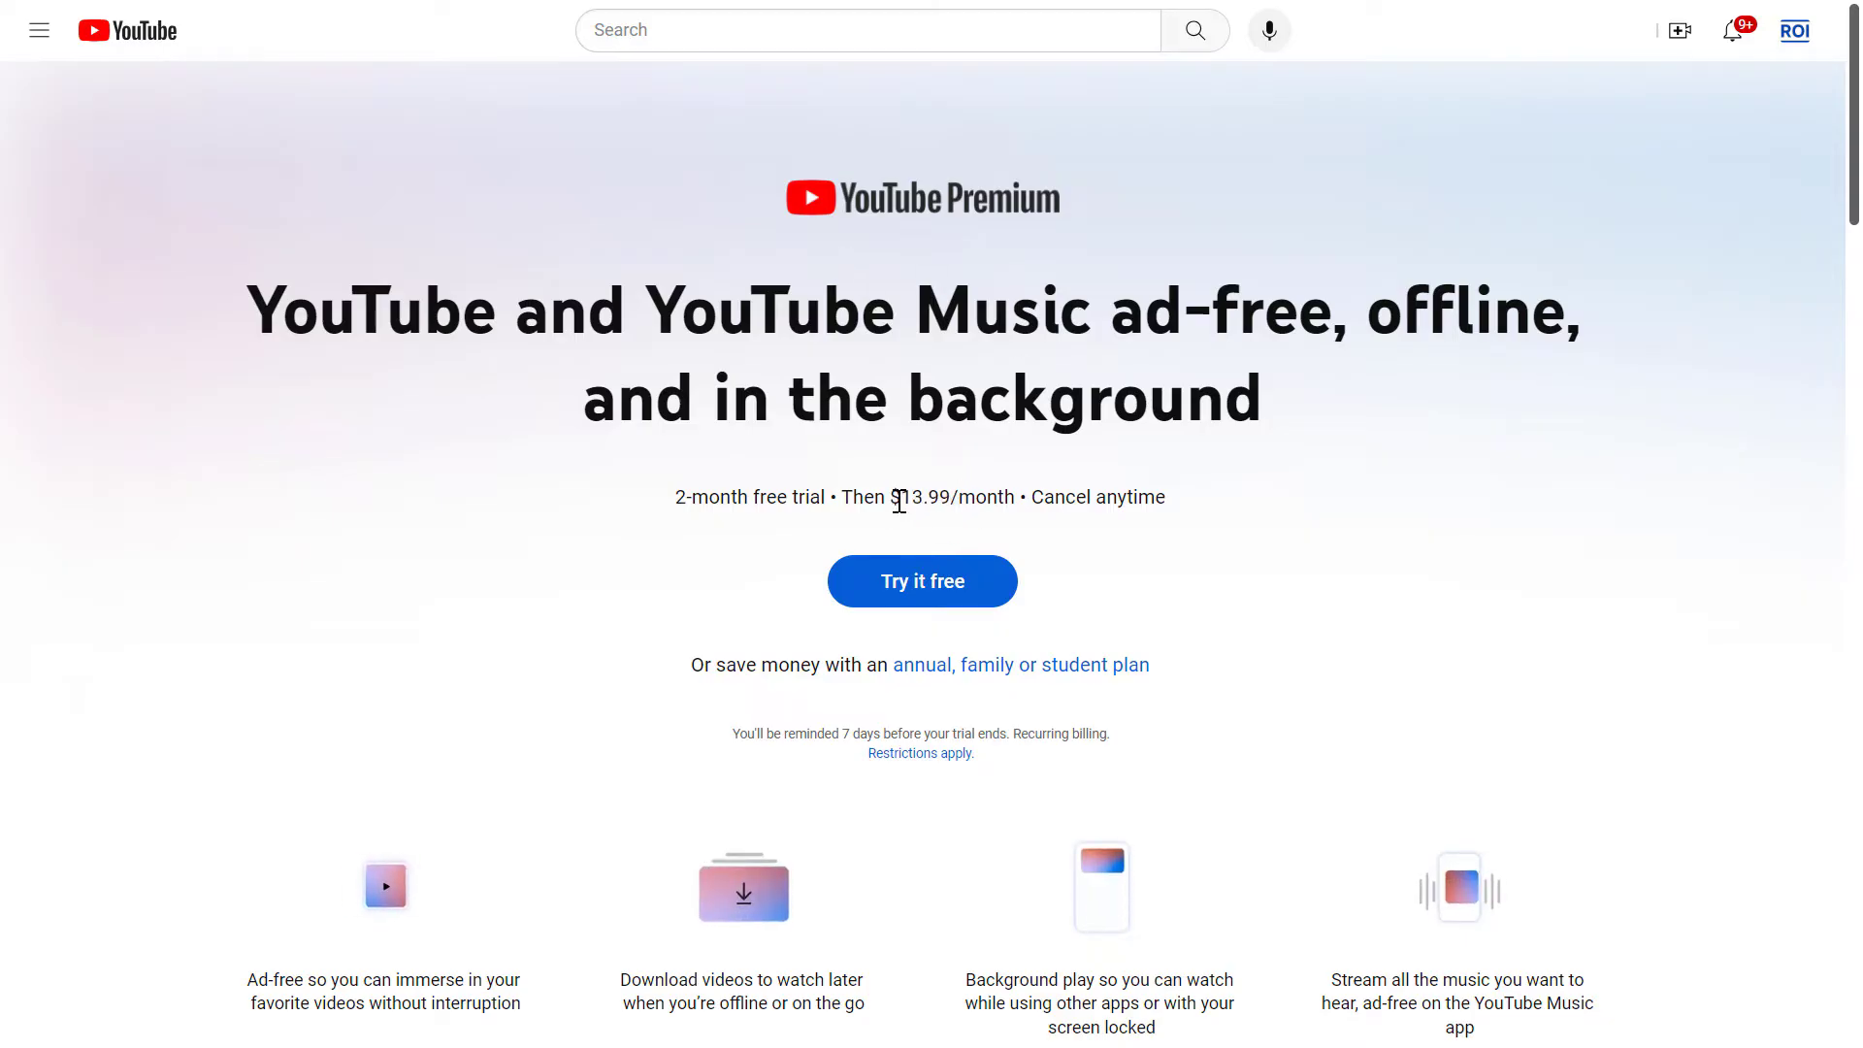